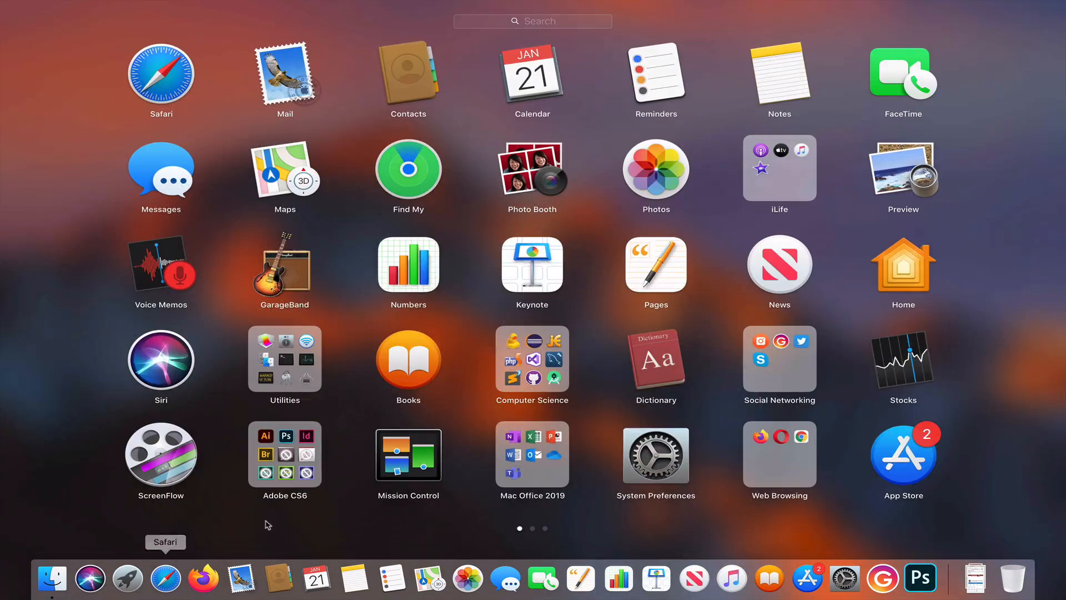
Launch Google Chrome from the Web Browsing folder in Launchpad
{"action": "left_click", "coordinate": [779, 455]}
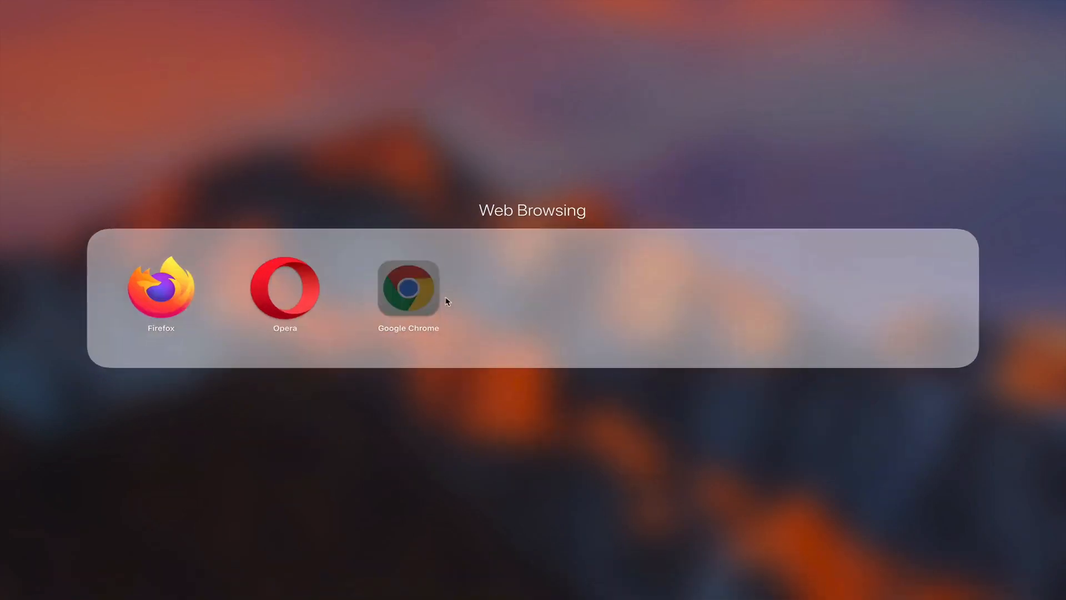
{"action": "left_click", "coordinate": [409, 287]}
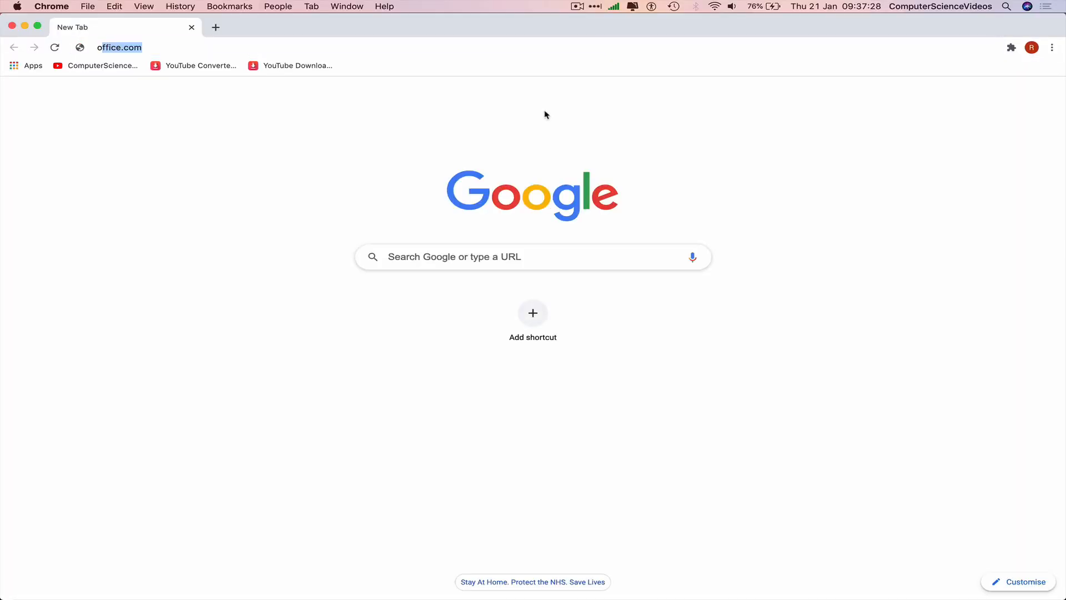
Load office.com and open Microsoft Teams on the MEDIA - Trial General channel
{"action": "key", "text": "Return"}
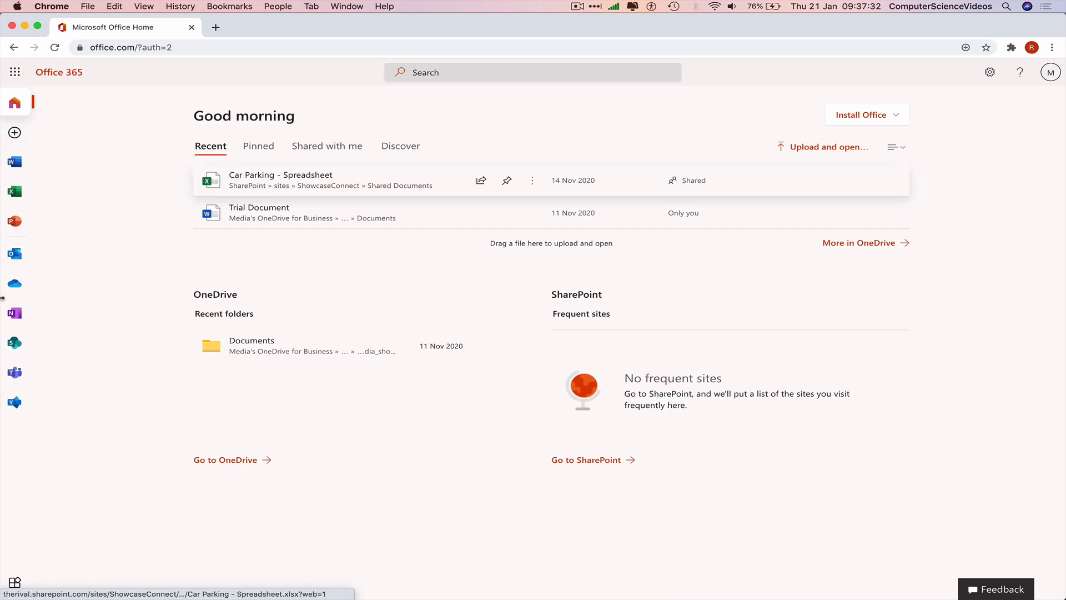
{"action": "left_click", "coordinate": [15, 372]}
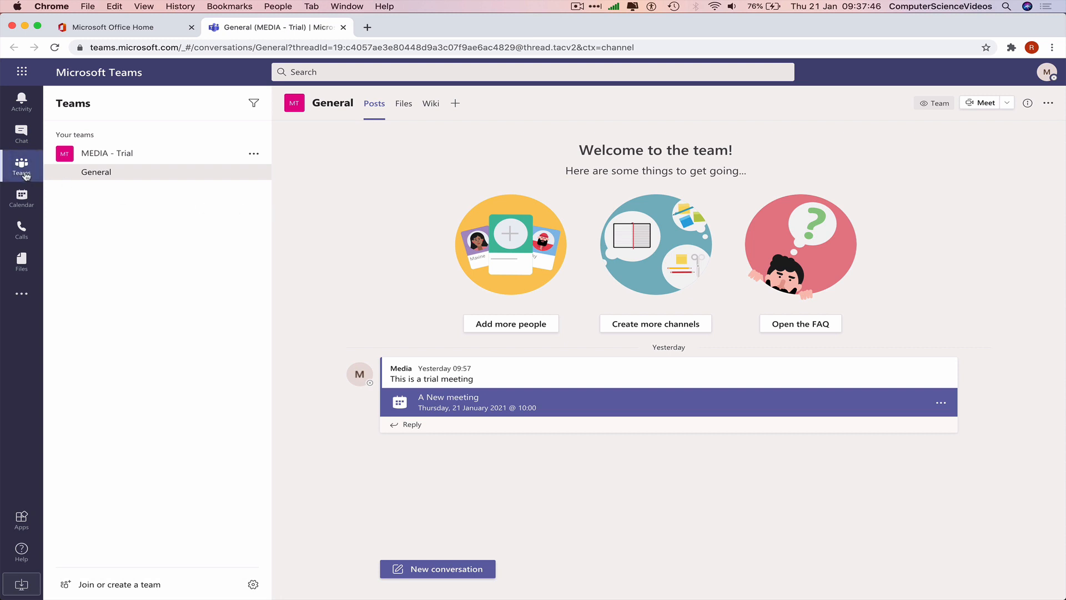
Switch to Chat and show the conversation with the contact
{"action": "left_click", "coordinate": [21, 134]}
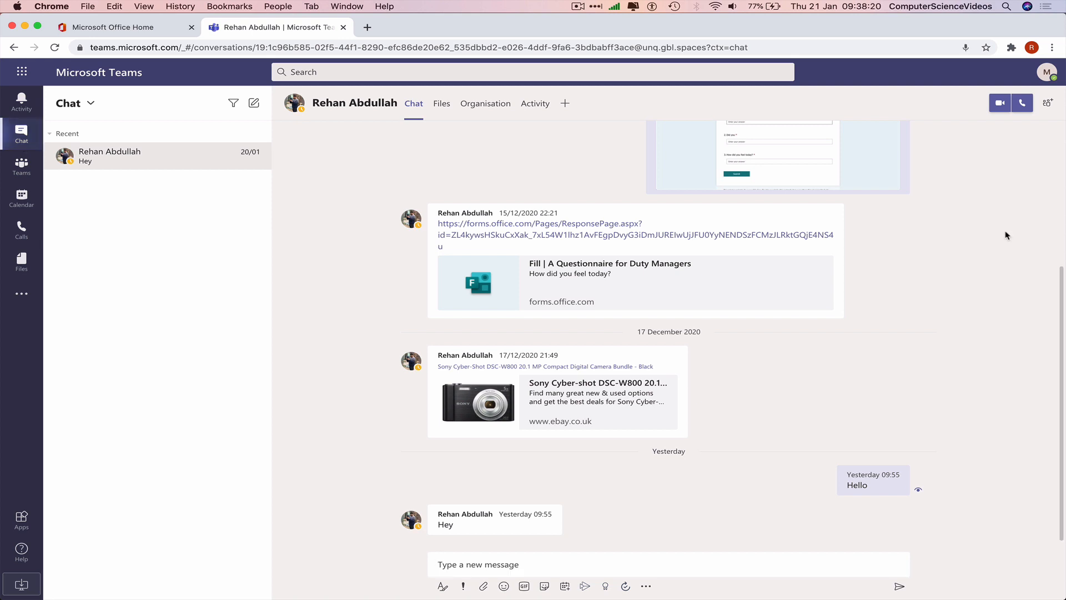
{"action": "mouse_move", "coordinate": [1011, 149]}
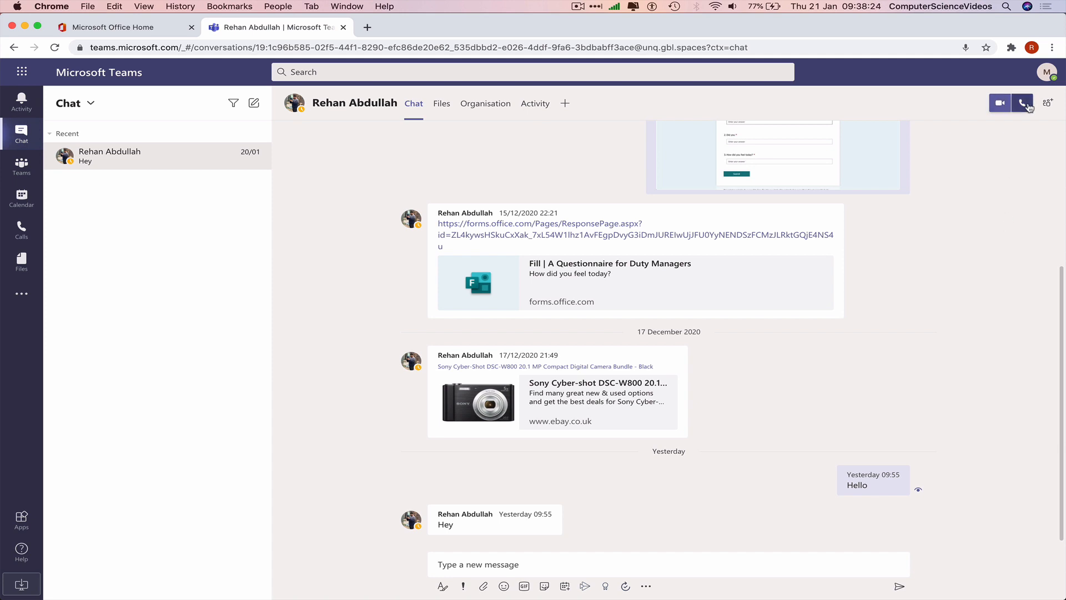
{"action": "mouse_move", "coordinate": [1021, 104]}
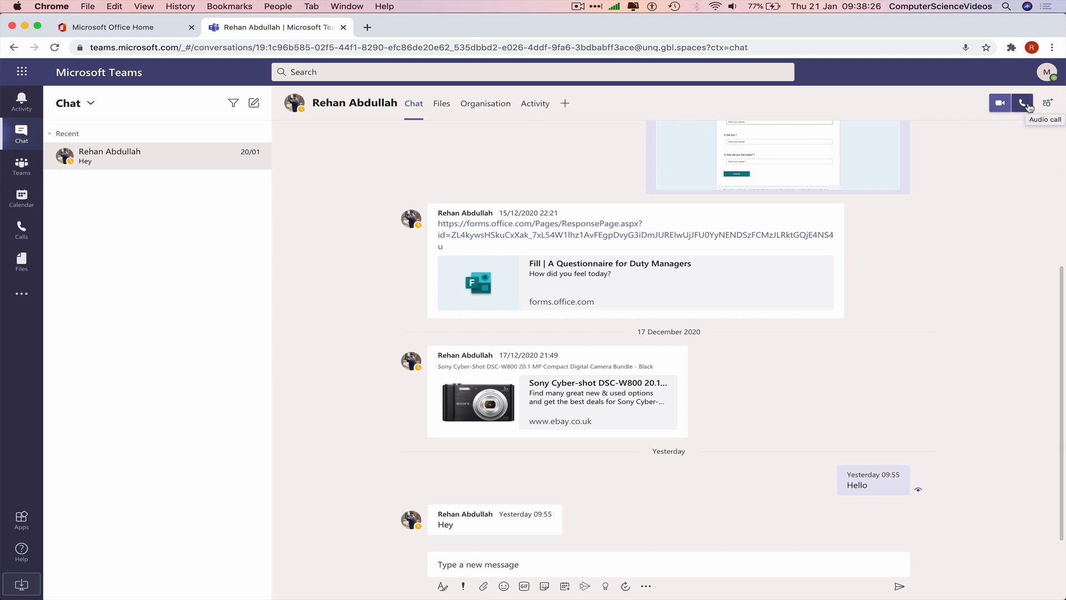
Start an audio call with the contact from the chat header
{"action": "left_click", "coordinate": [1022, 103]}
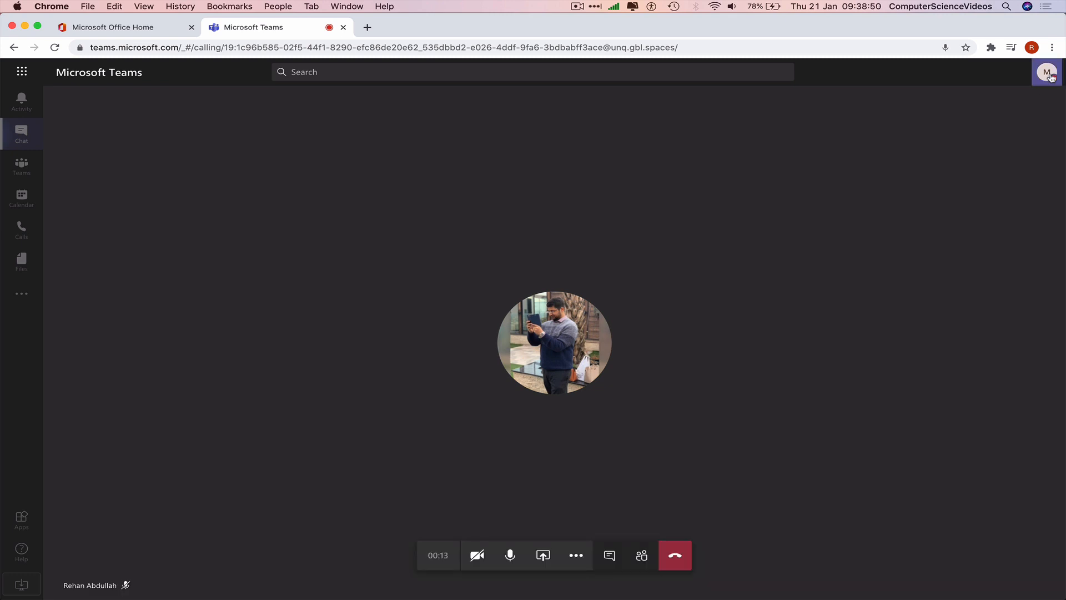
{"action": "mouse_move", "coordinate": [765, 193]}
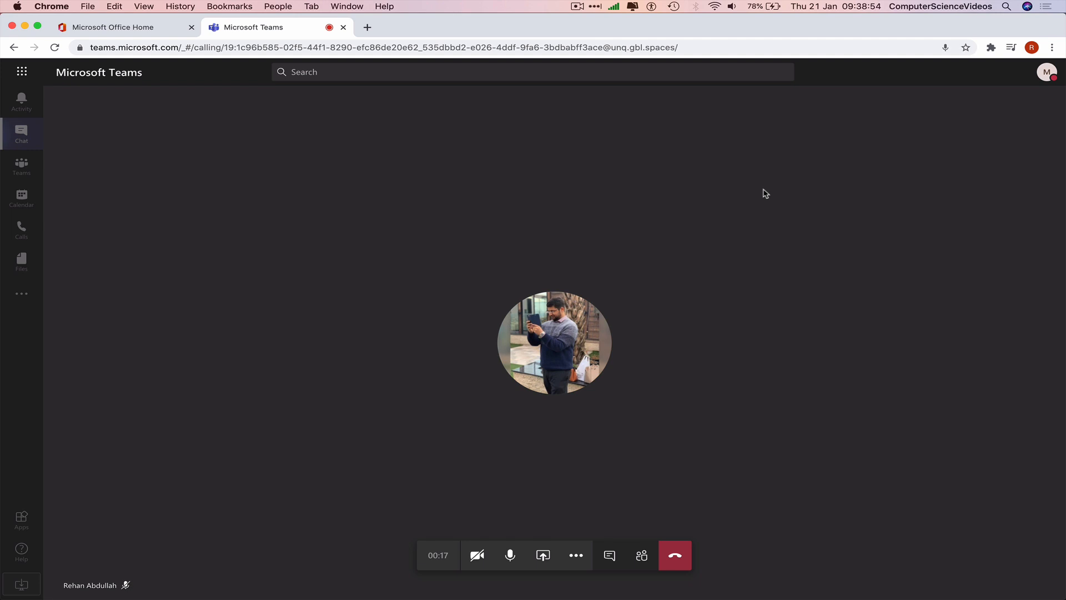
{"action": "mouse_move", "coordinate": [477, 555]}
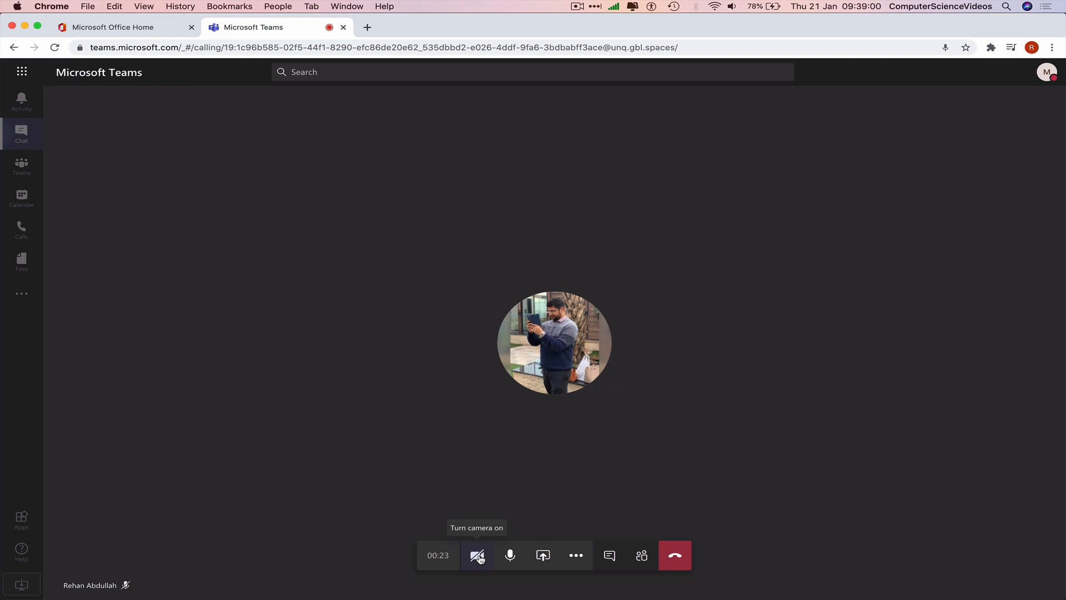
Turn the camera on then off, hang up the call, and minimise Chrome to show the desktop
{"action": "left_click", "coordinate": [478, 555]}
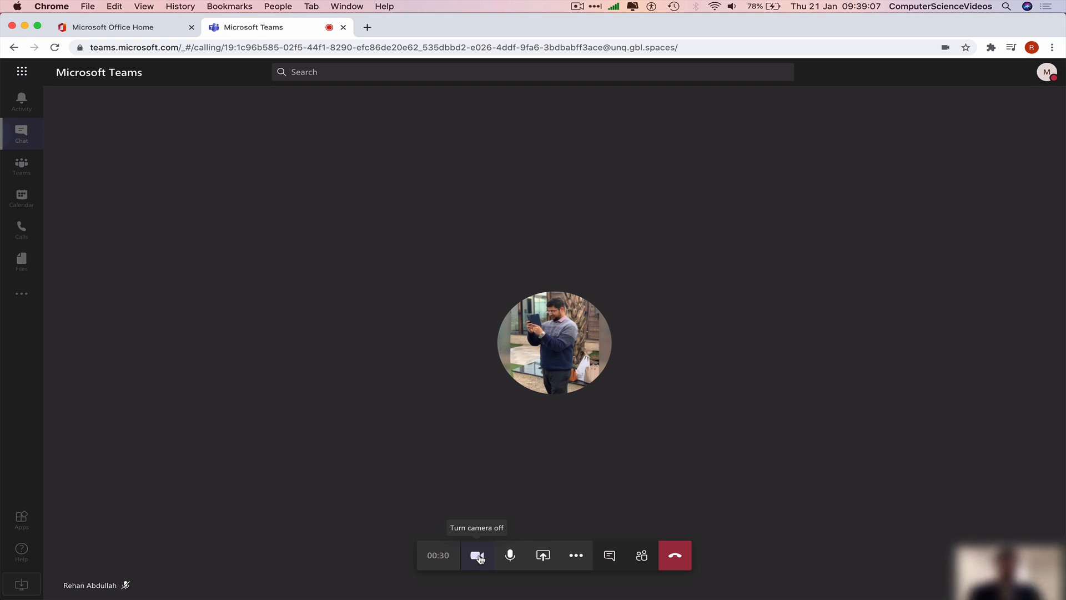
{"action": "left_click", "coordinate": [478, 555]}
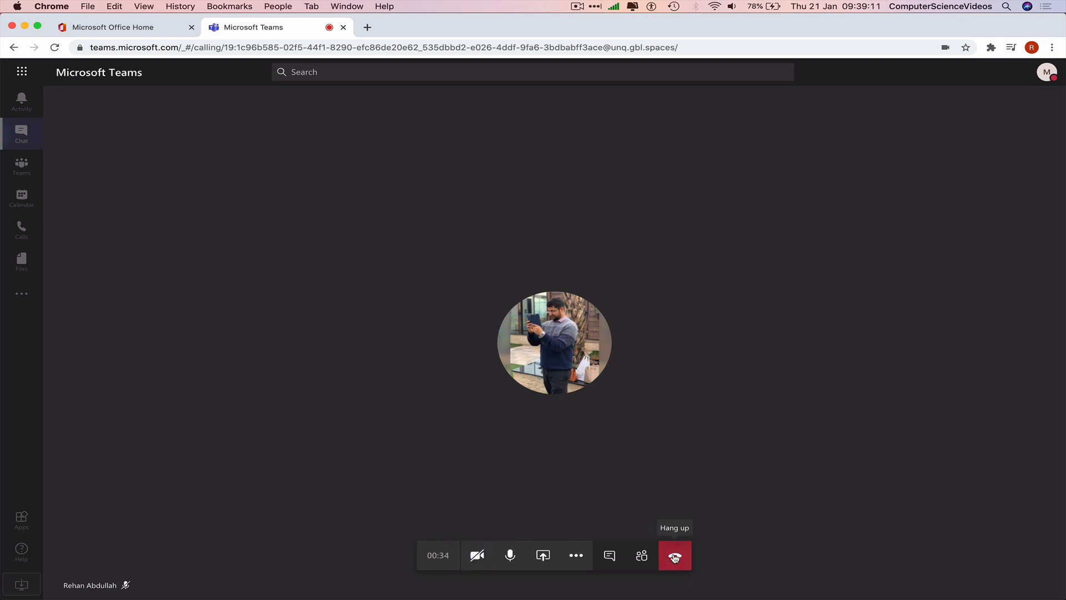
{"action": "left_click", "coordinate": [673, 556]}
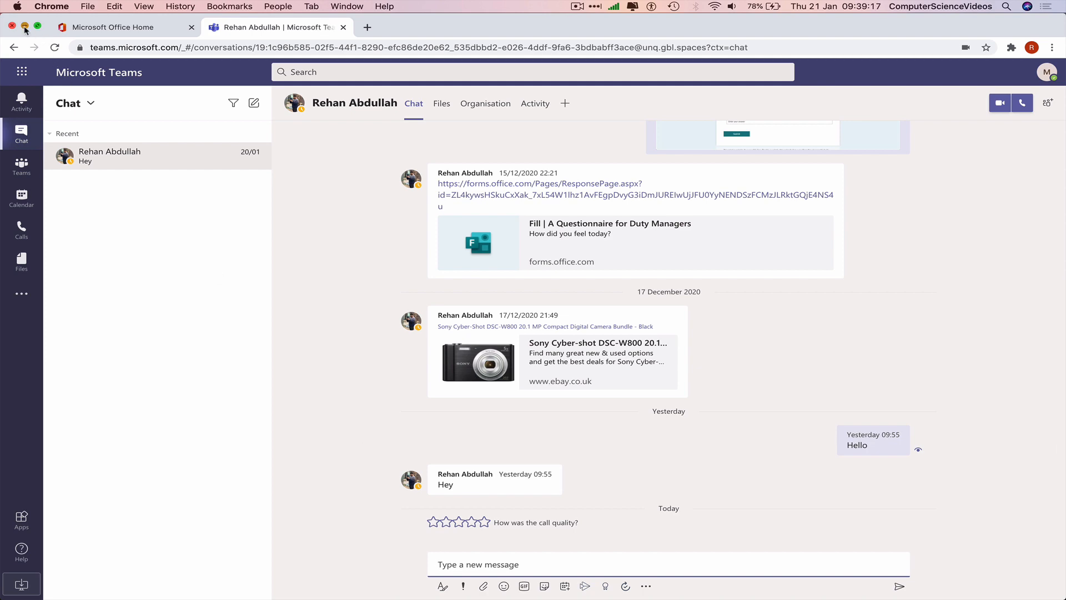
{"action": "left_click", "coordinate": [11, 27]}
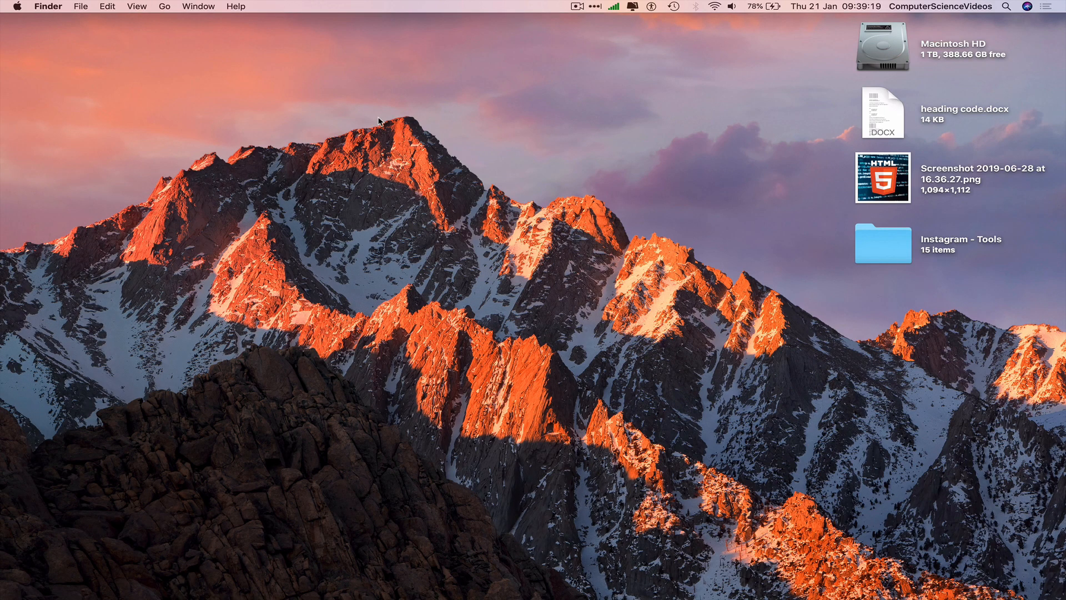